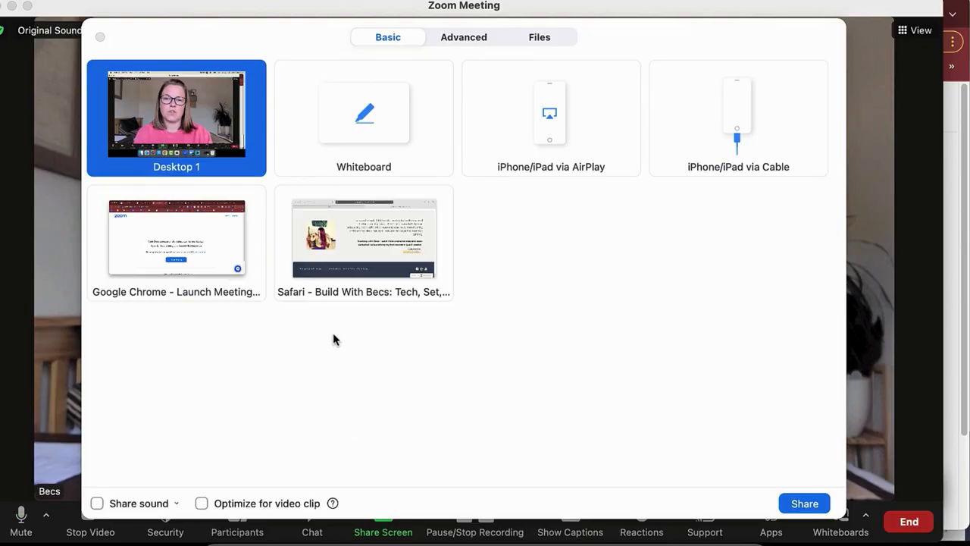
Show the Advanced sharing options in Zoom's Share Screen dialog.
click(464, 36)
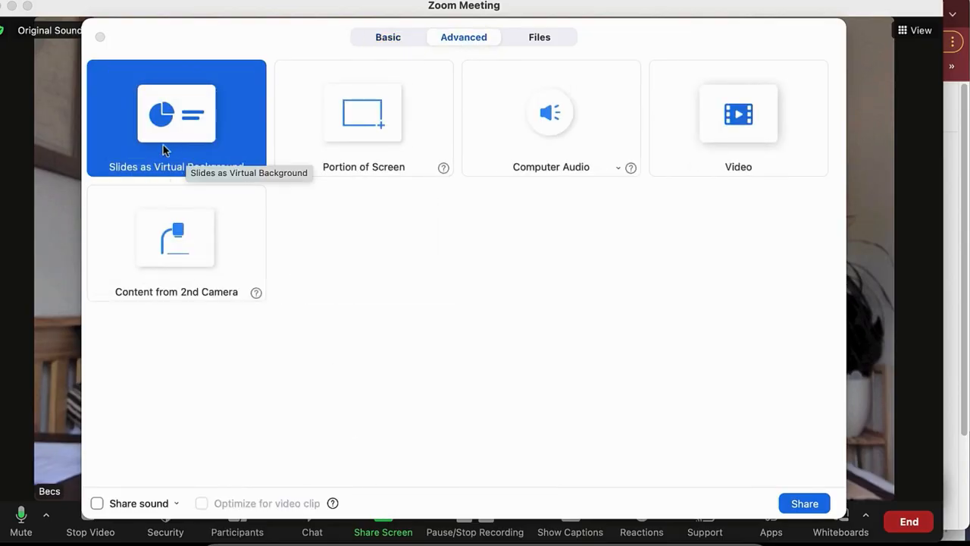
mouse_move(200, 128)
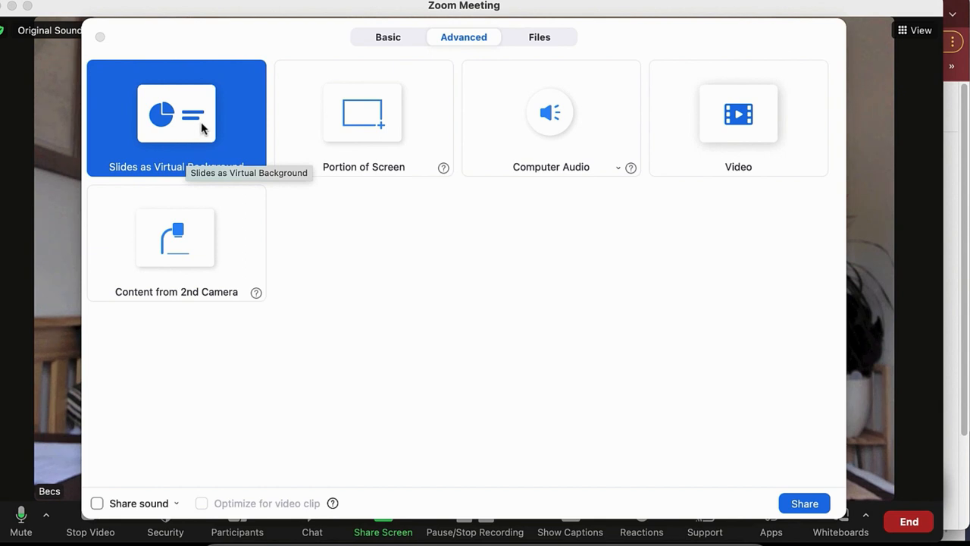
mouse_move(803, 503)
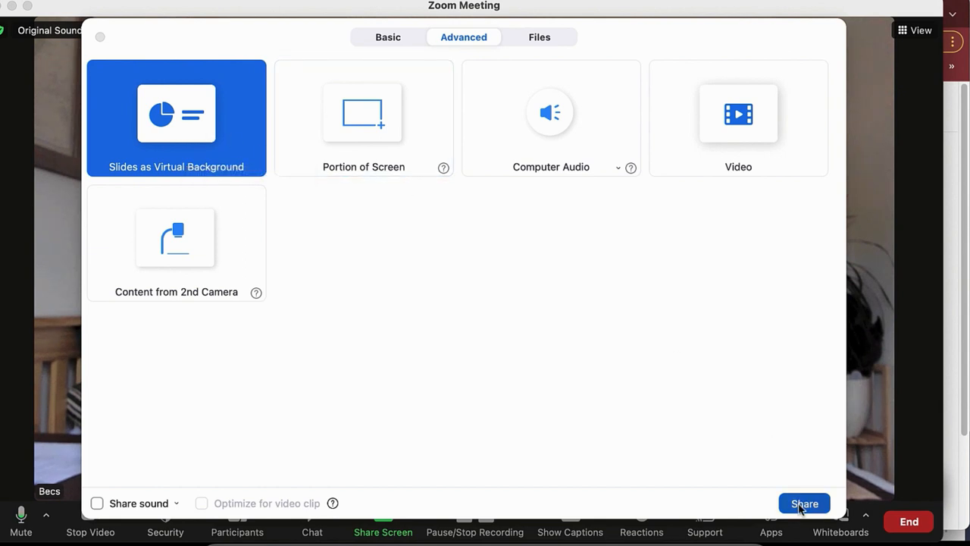
Share Using YouTube.pptx from Downloads as slides behind the presenter.
click(804, 503)
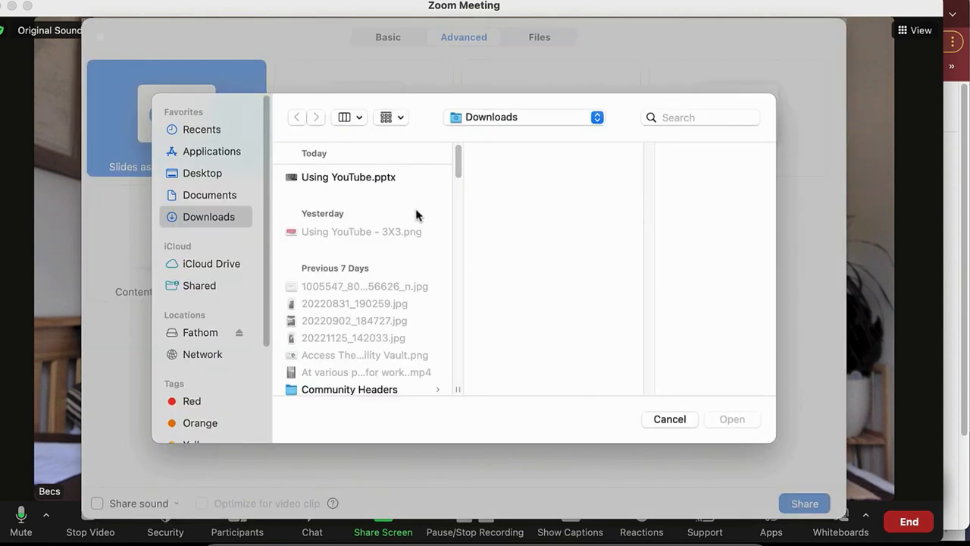
click(349, 176)
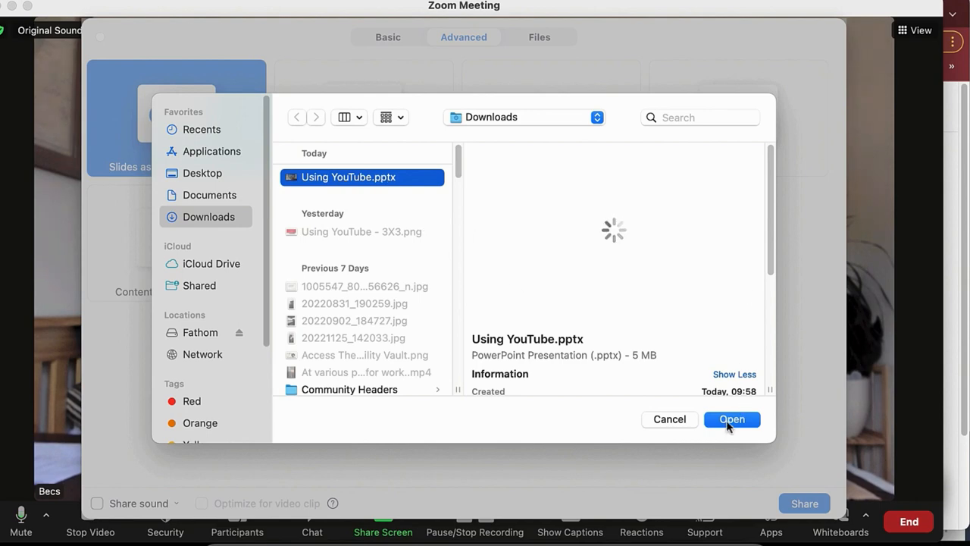
click(730, 418)
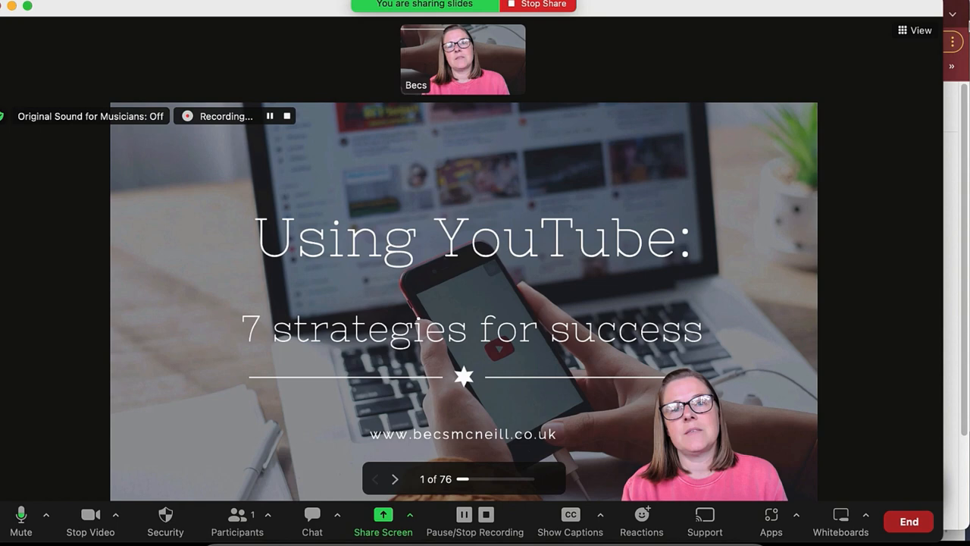
Hide the separate self-view thumbnail so the shared slide fills the meeting.
click(916, 30)
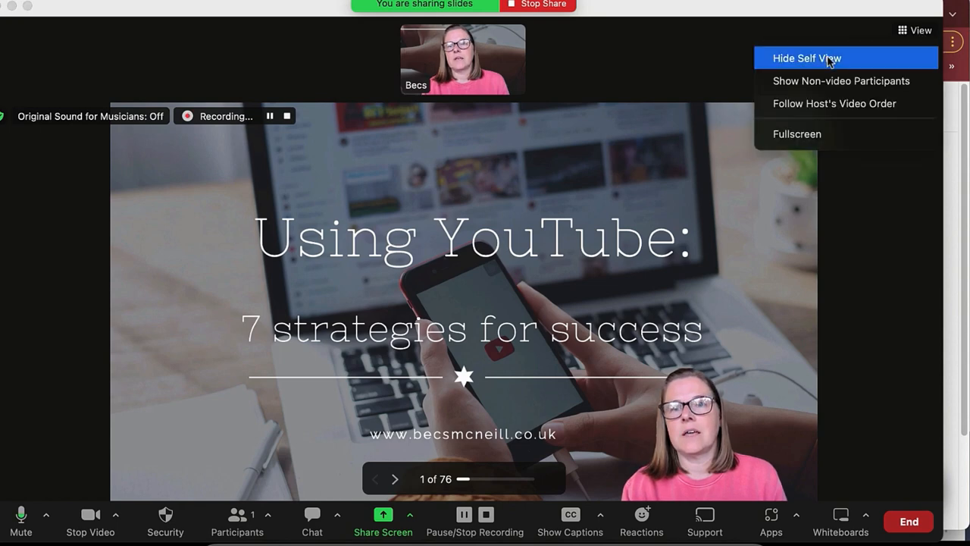
click(809, 57)
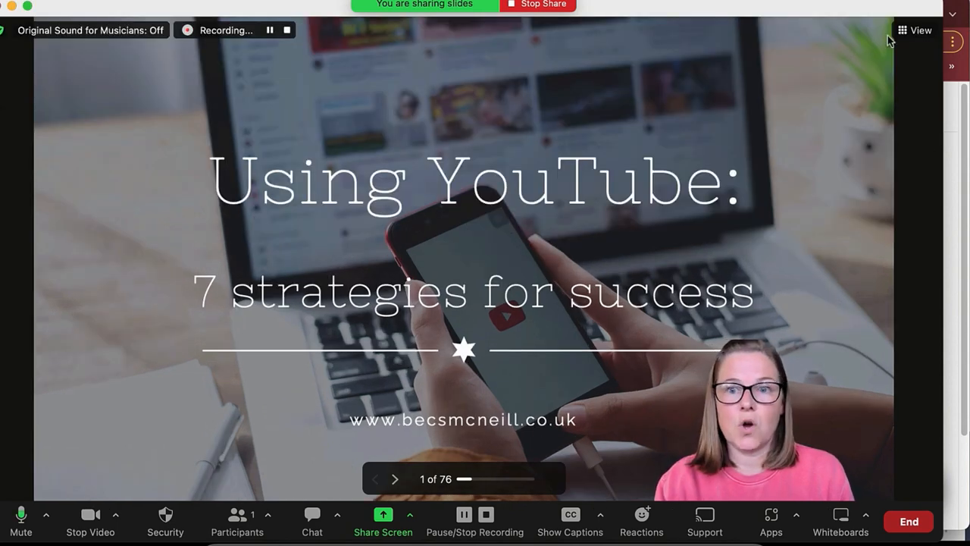
click(919, 30)
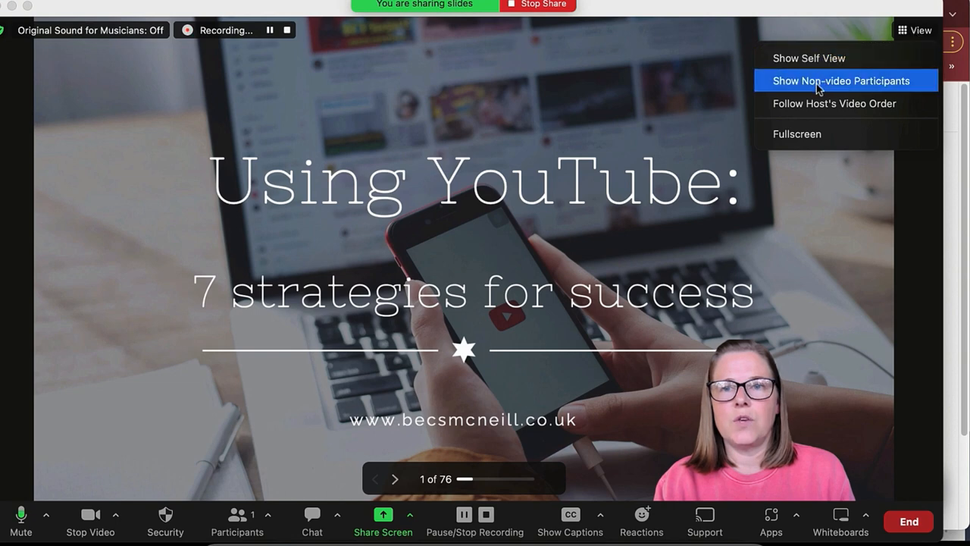
mouse_move(816, 58)
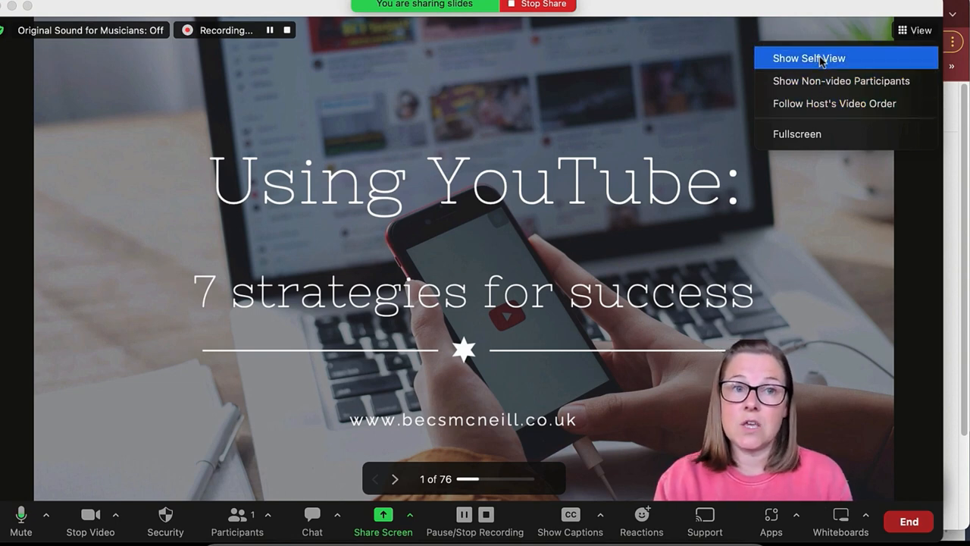
mouse_move(797, 139)
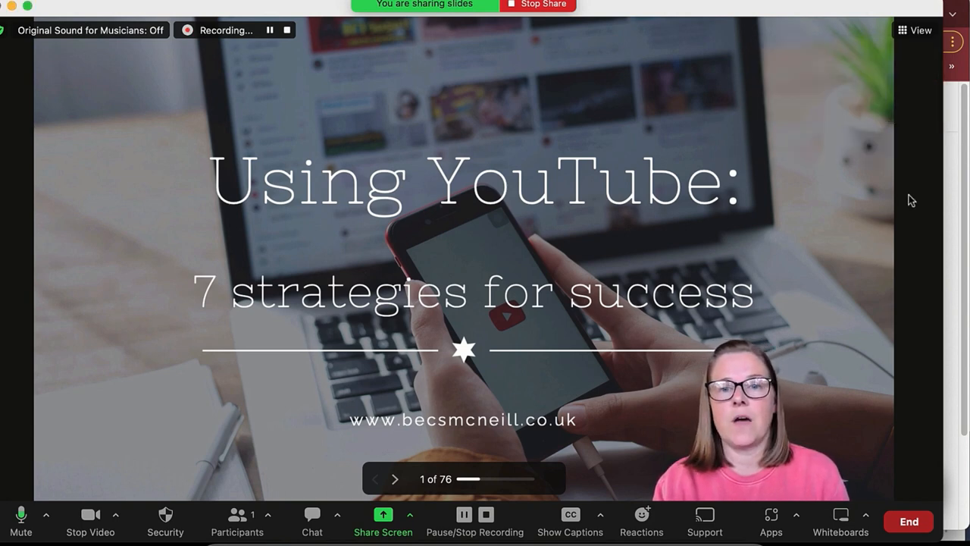
mouse_move(512, 280)
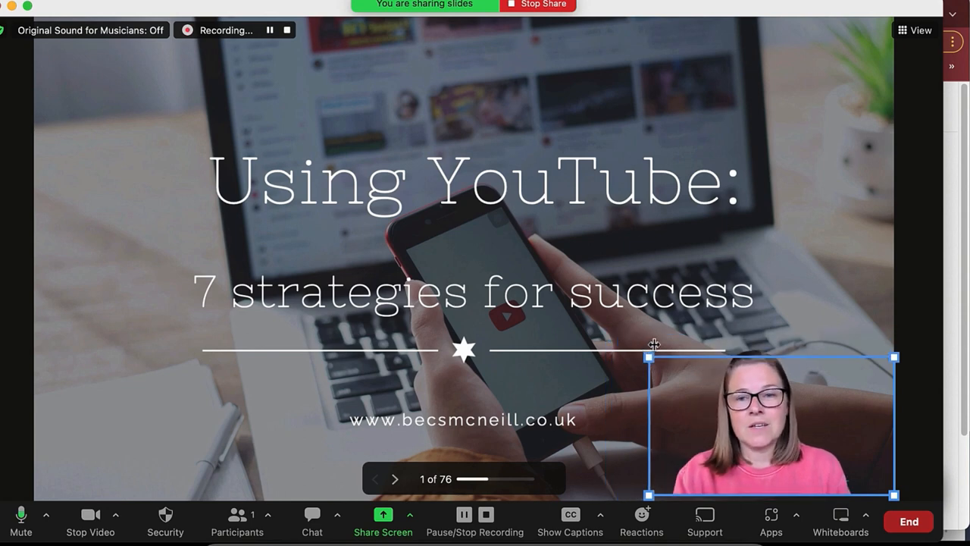
Resize the presenter video and move it to the slide's upper right over the title.
drag(770, 421, 815, 452)
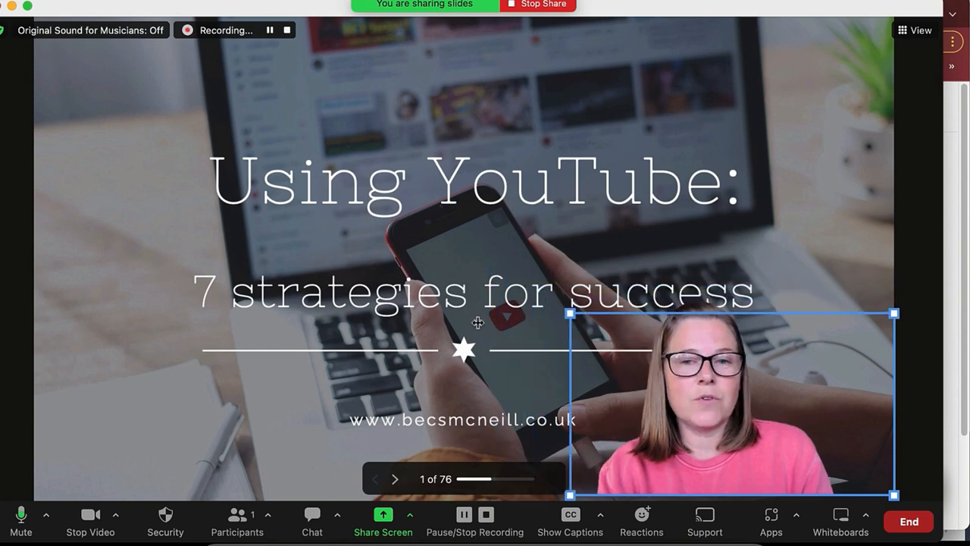
drag(570, 312, 627, 346)
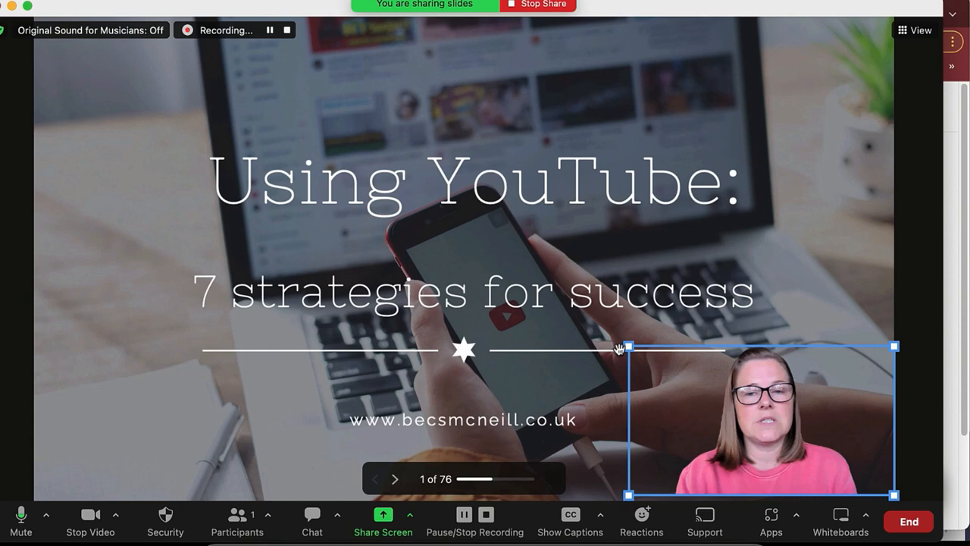
drag(761, 412, 165, 412)
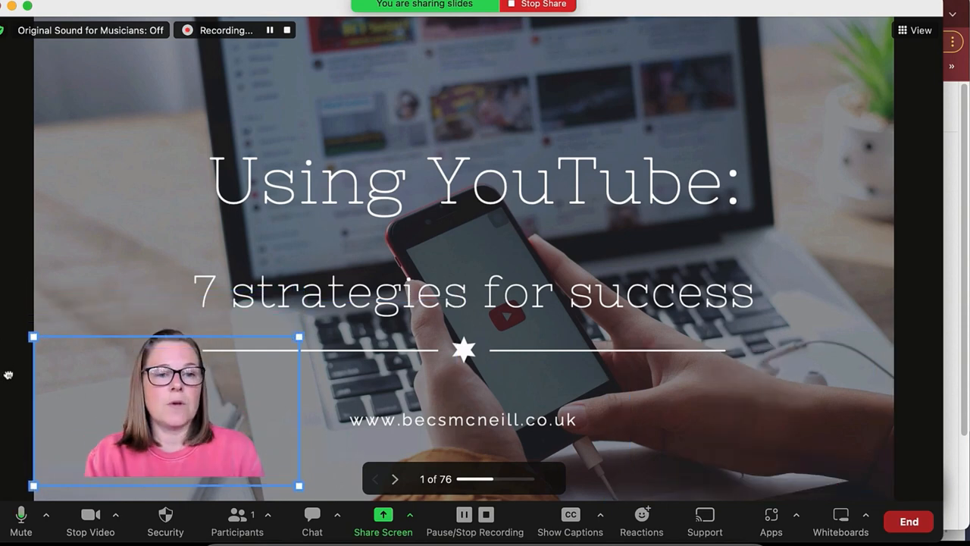
drag(165, 412, 709, 144)
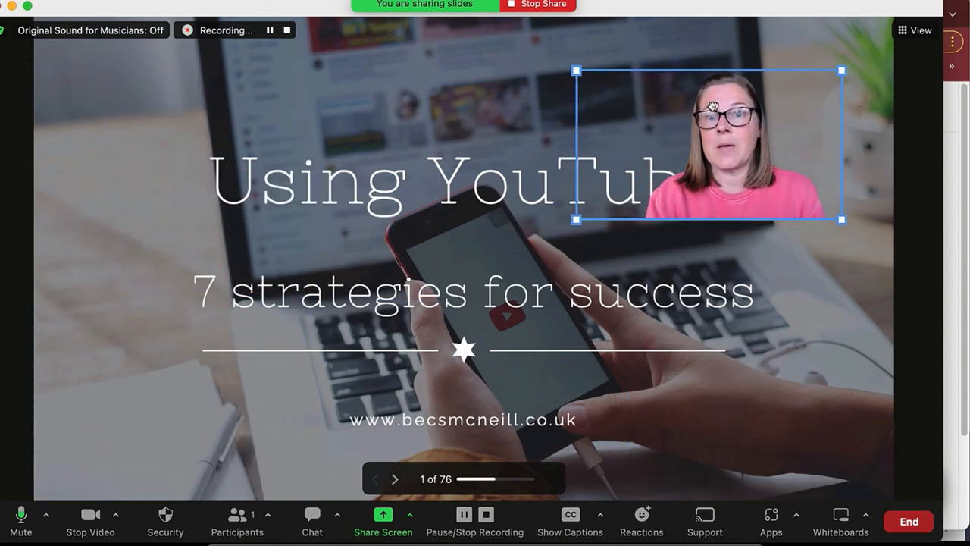